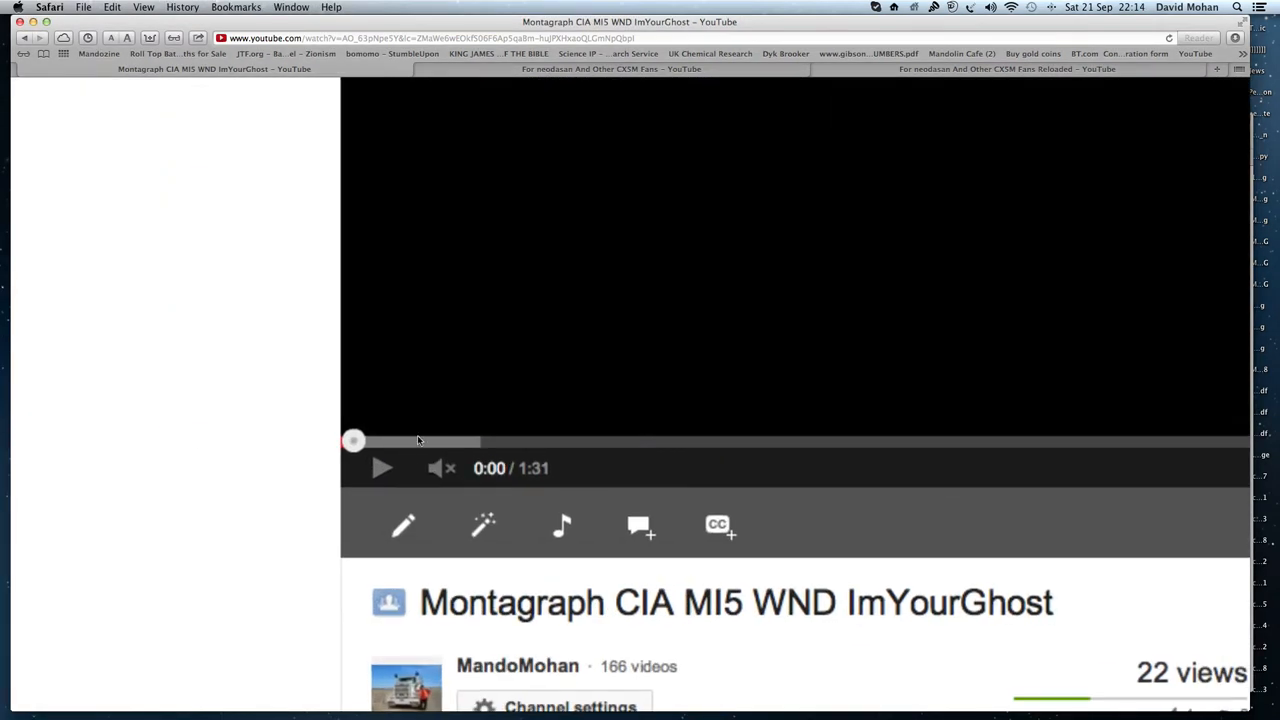
{"action": "scroll", "scroll_direction": "down", "scroll_amount": 3}
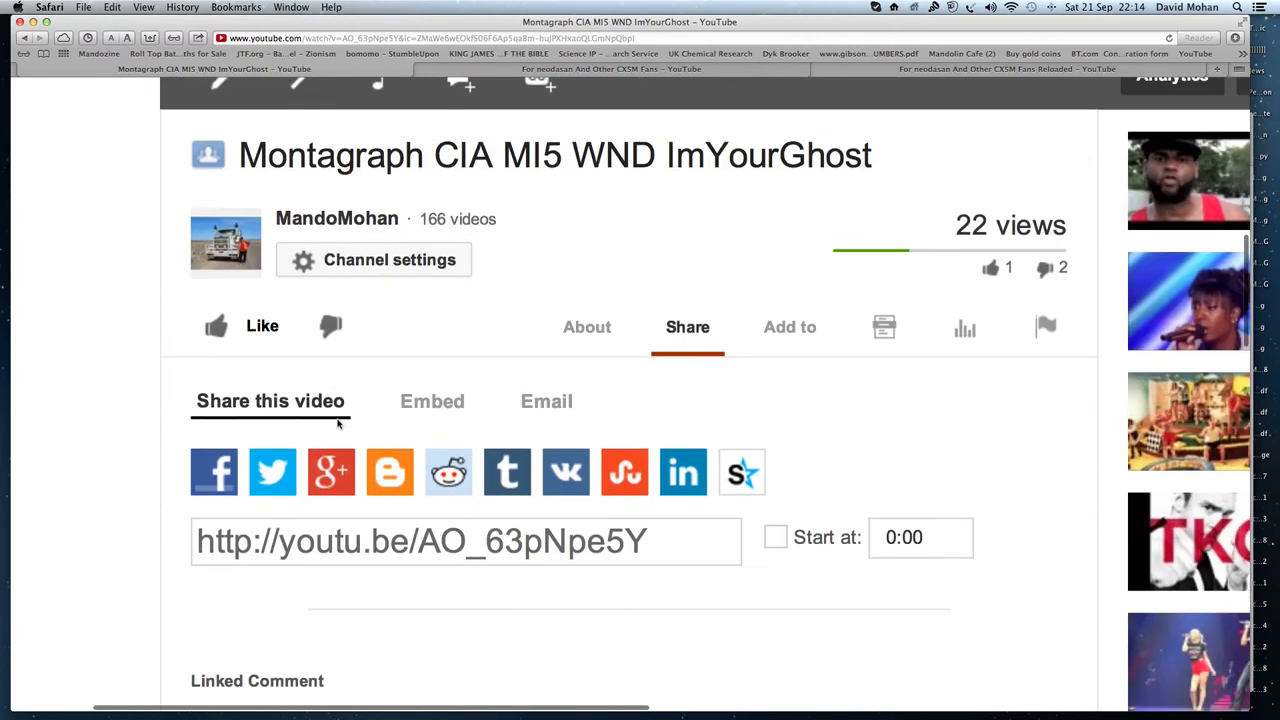
{"action": "scroll", "scroll_direction": "down", "scroll_amount": 3}
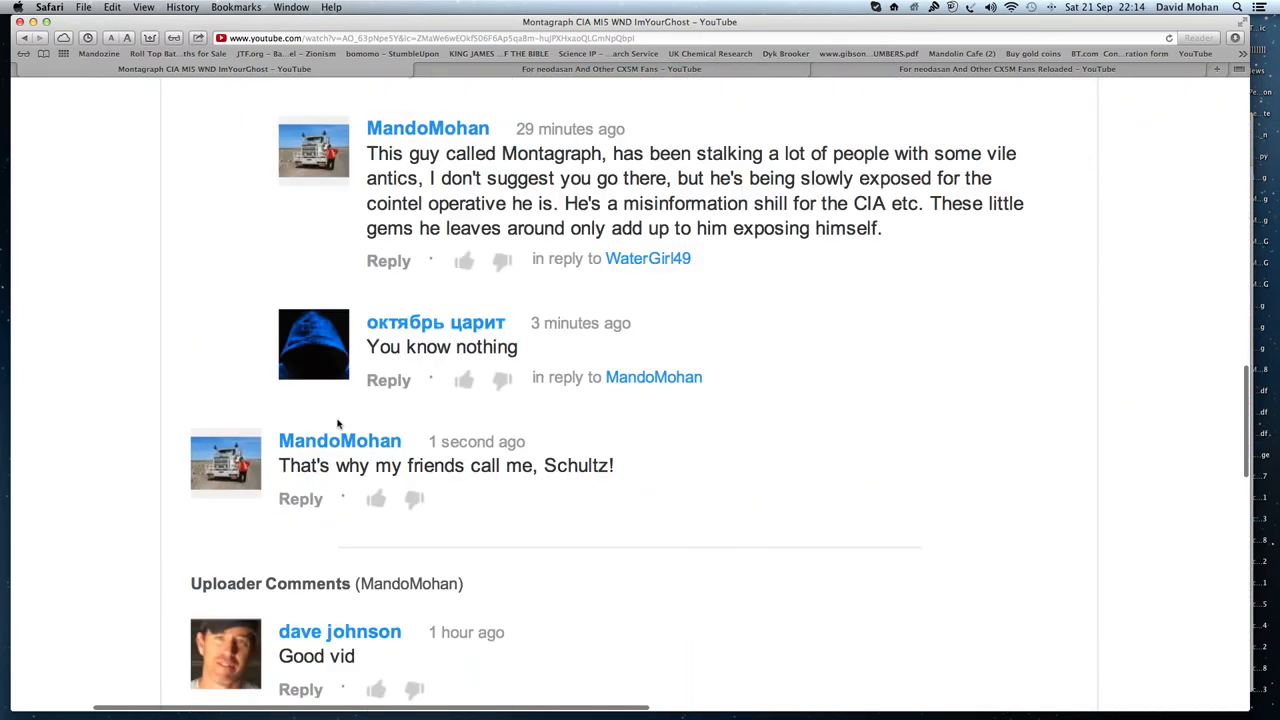
{"action": "scroll", "scroll_direction": "down", "scroll_amount": 3}
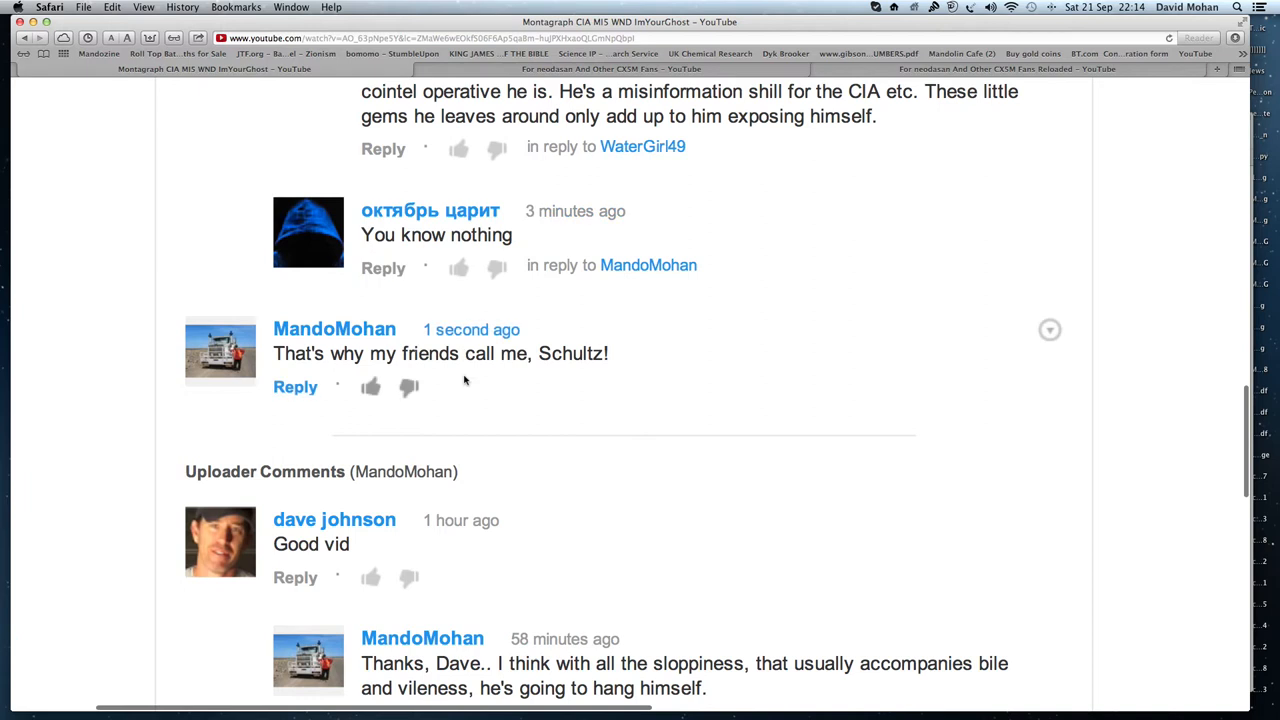
{"action": "mouse_move", "coordinate": [610, 400]}
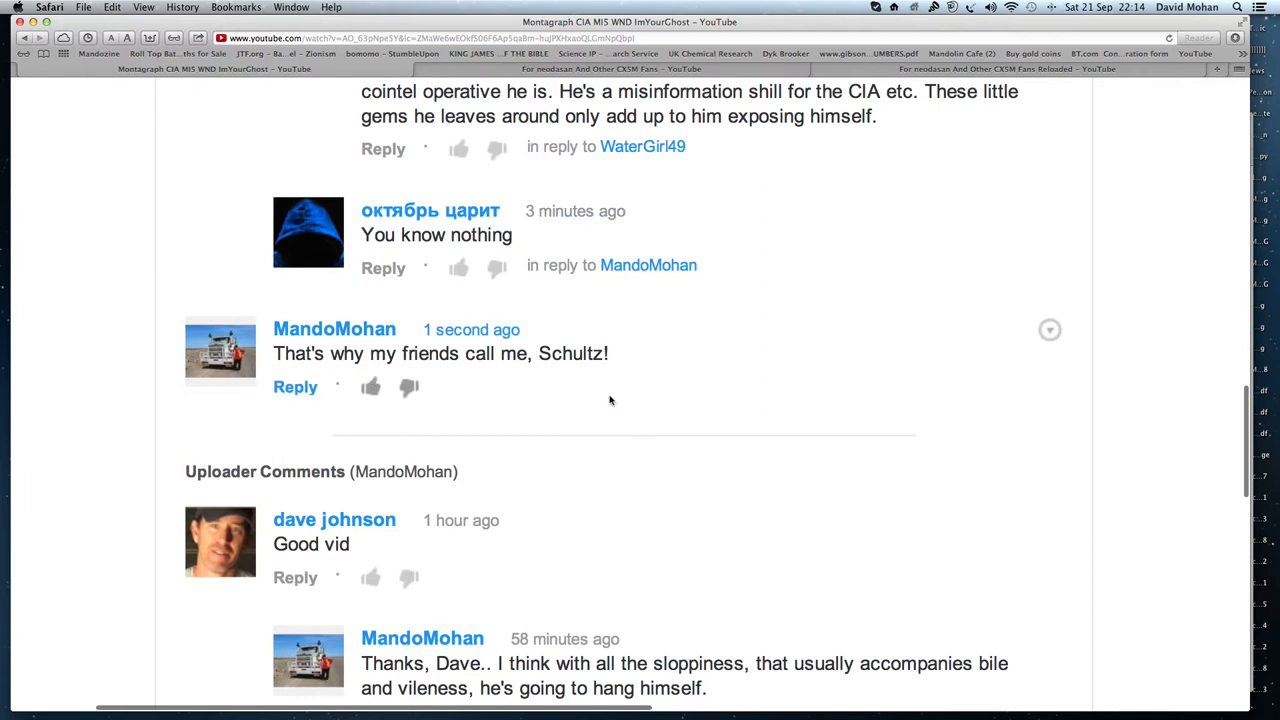
{"action": "scroll", "scroll_direction": "down", "scroll_amount": 3}
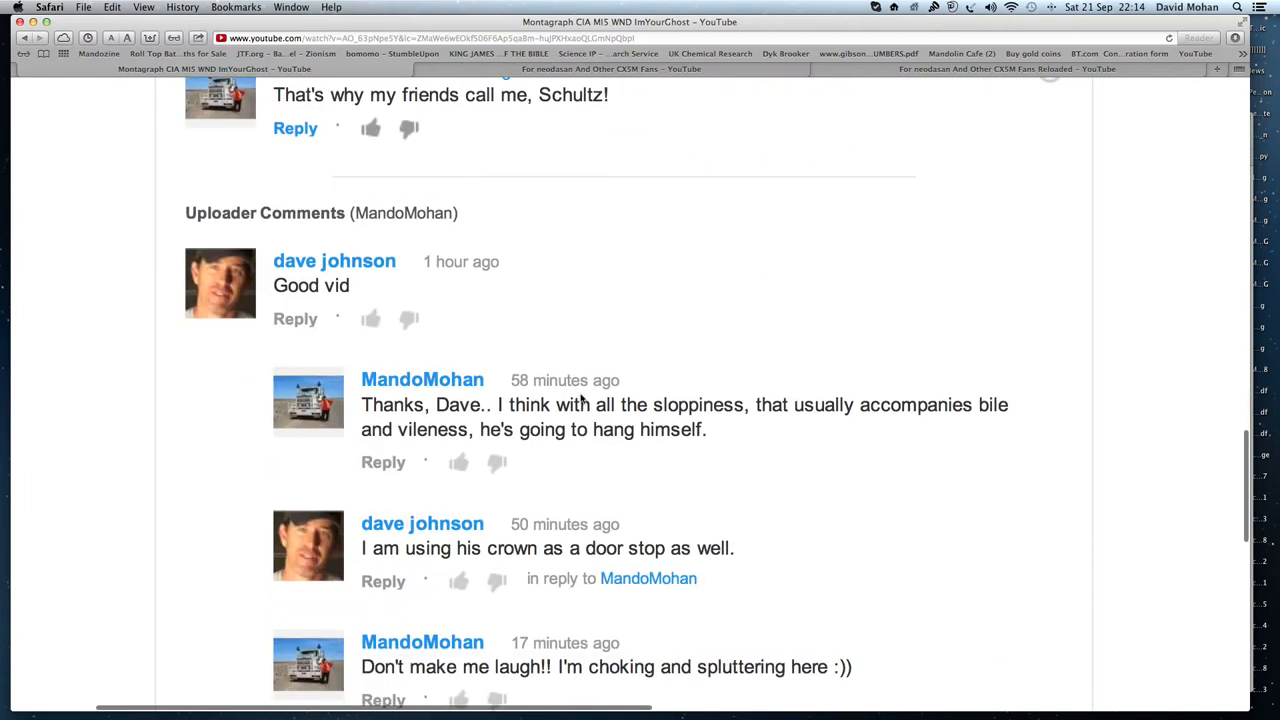
{"action": "scroll", "scroll_direction": "down", "scroll_amount": 3}
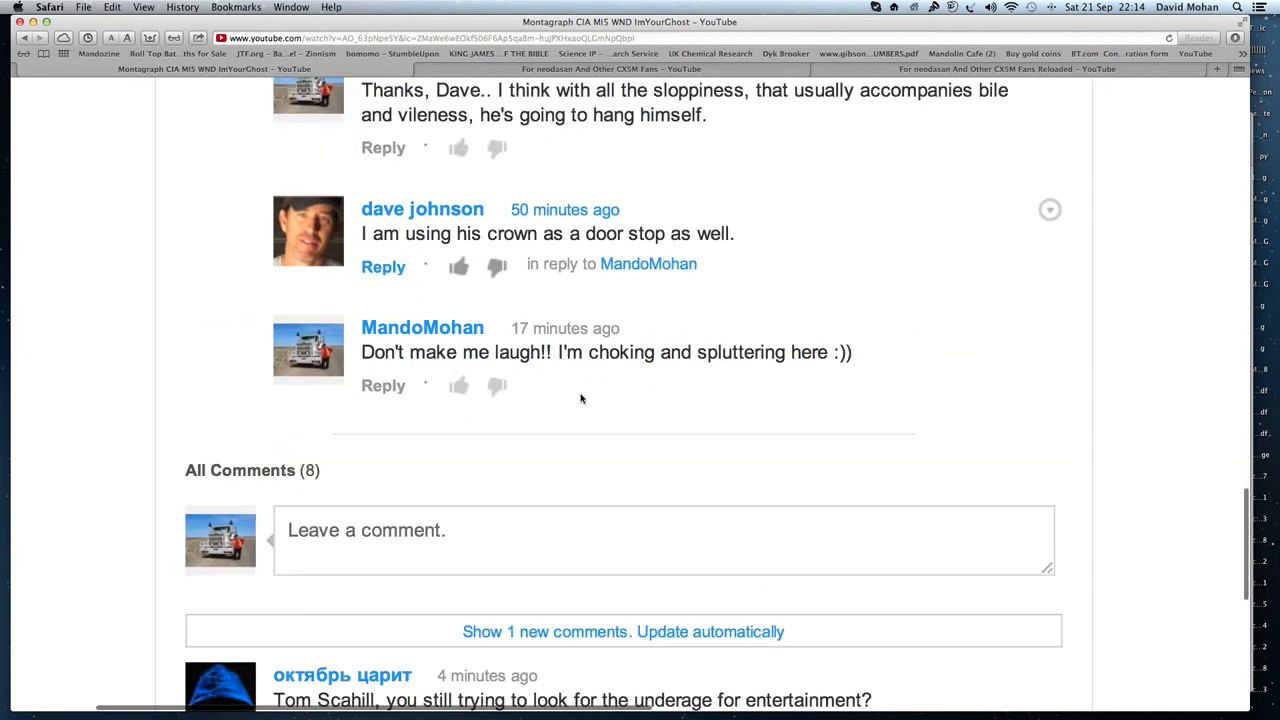
{"action": "scroll", "scroll_direction": "down", "scroll_amount": 3}
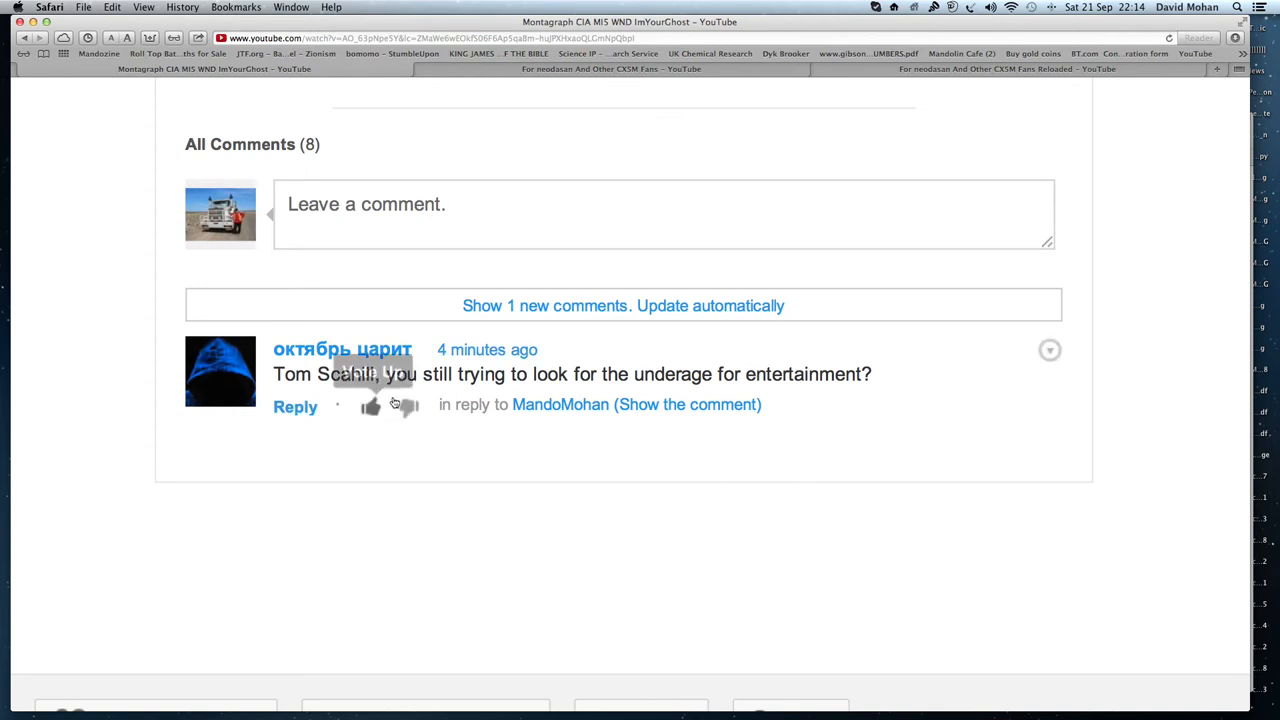
{"action": "mouse_move", "coordinate": [494, 448]}
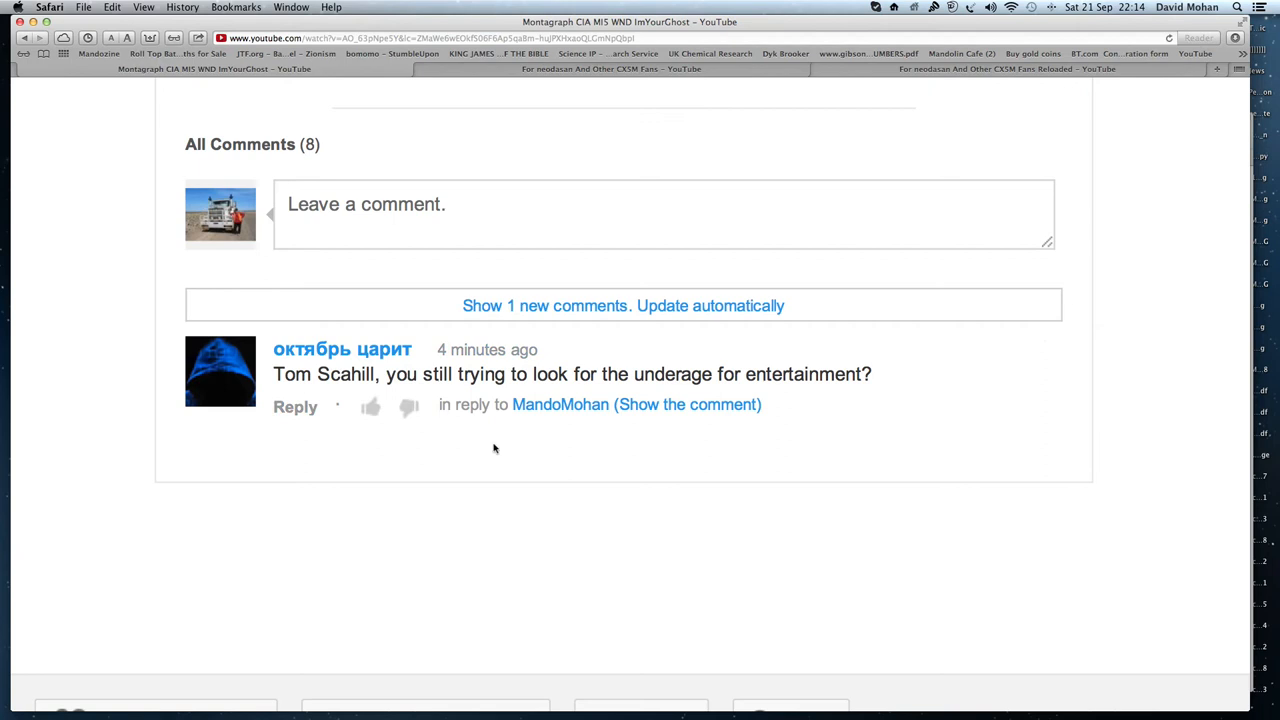
{"action": "mouse_move", "coordinate": [360, 400]}
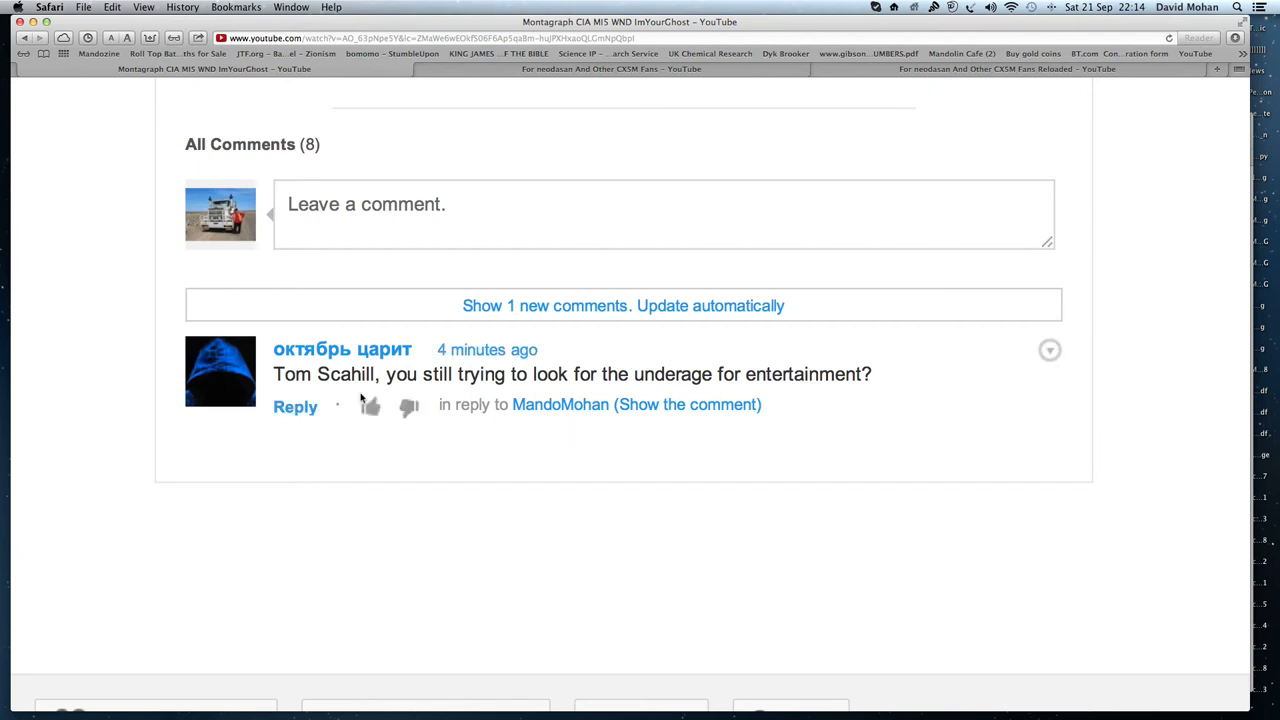
{"action": "mouse_move", "coordinate": [632, 404]}
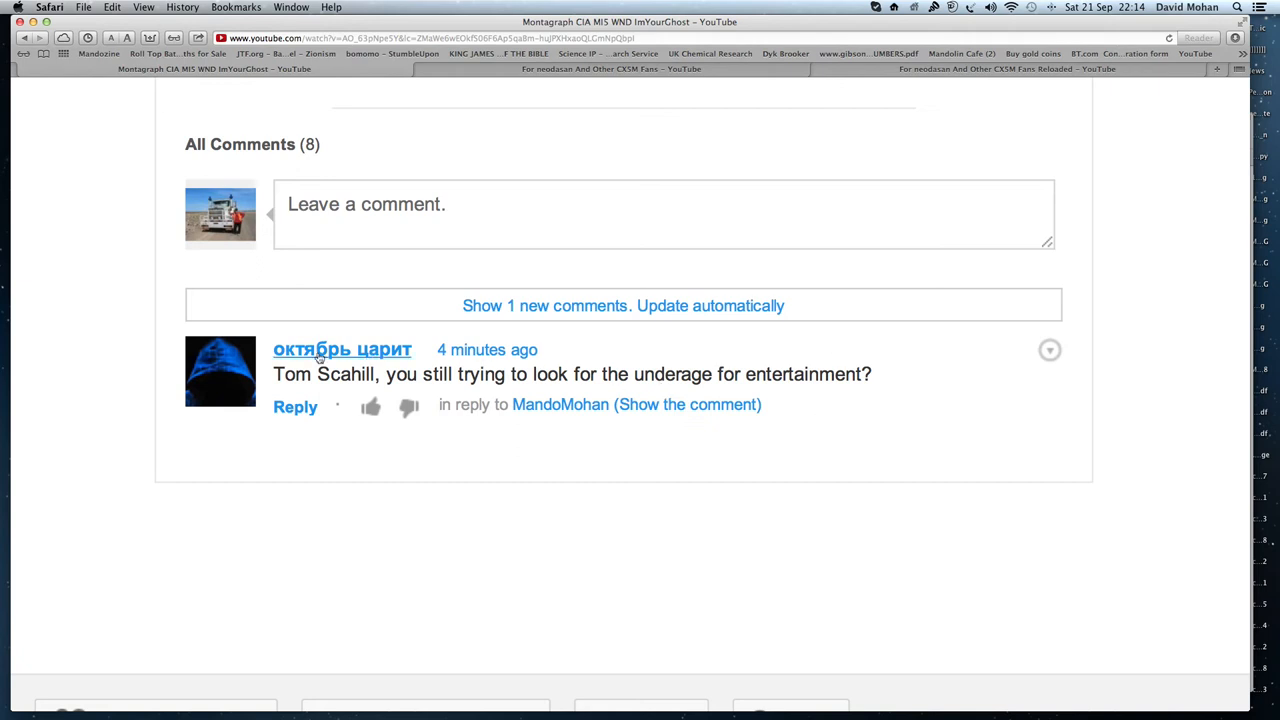
{"action": "mouse_move", "coordinate": [832, 420]}
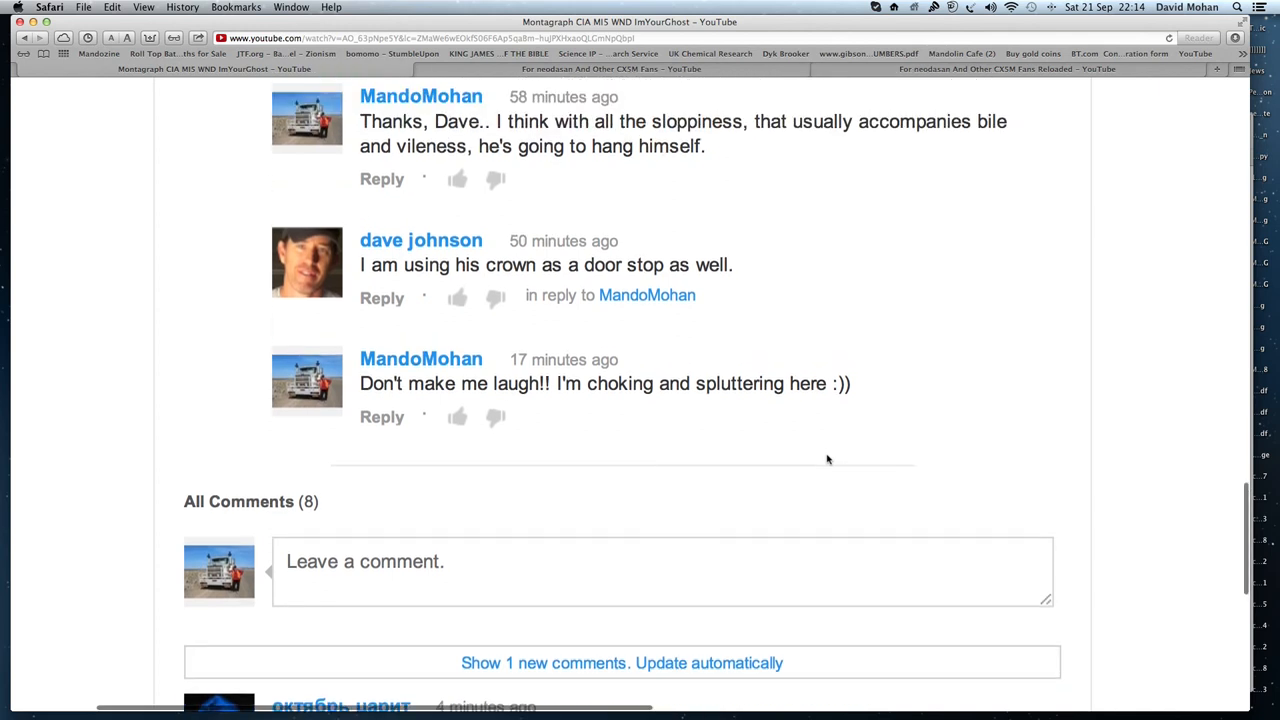
{"action": "scroll", "scroll_direction": "up", "scroll_amount": 3}
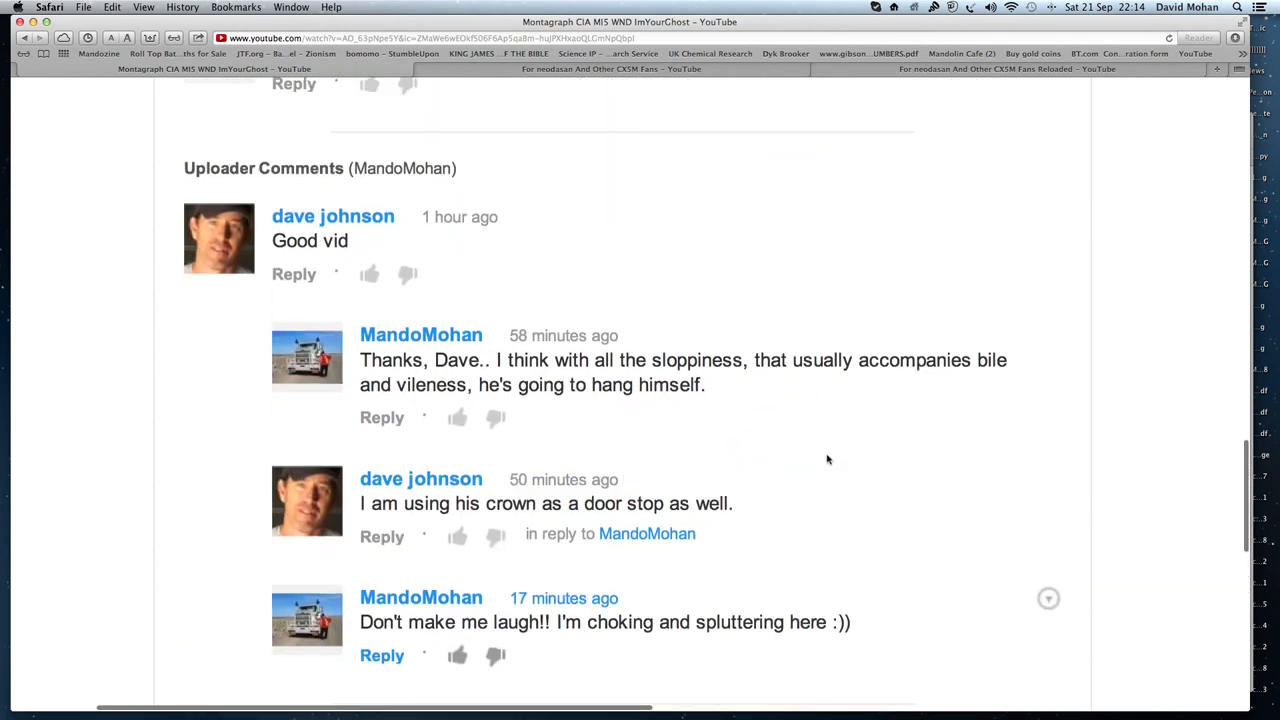
{"action": "scroll", "scroll_direction": "up", "scroll_amount": 3}
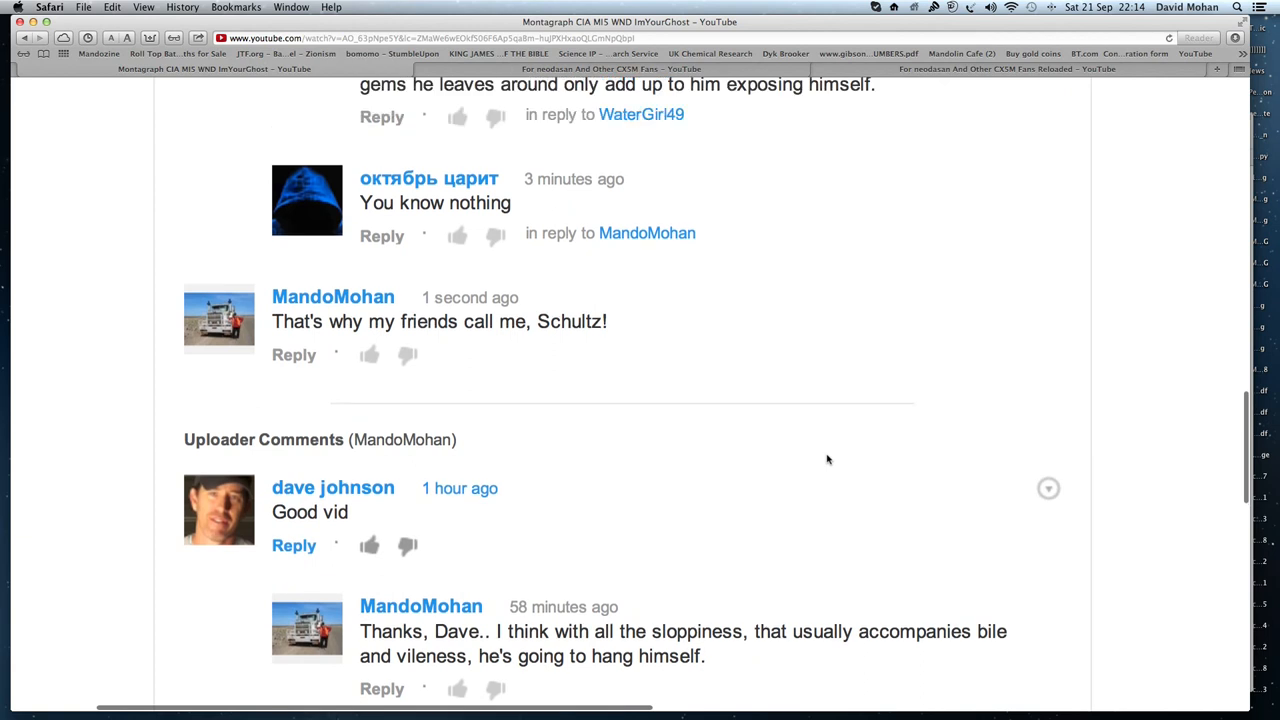
{"action": "scroll", "scroll_direction": "up", "scroll_amount": 3}
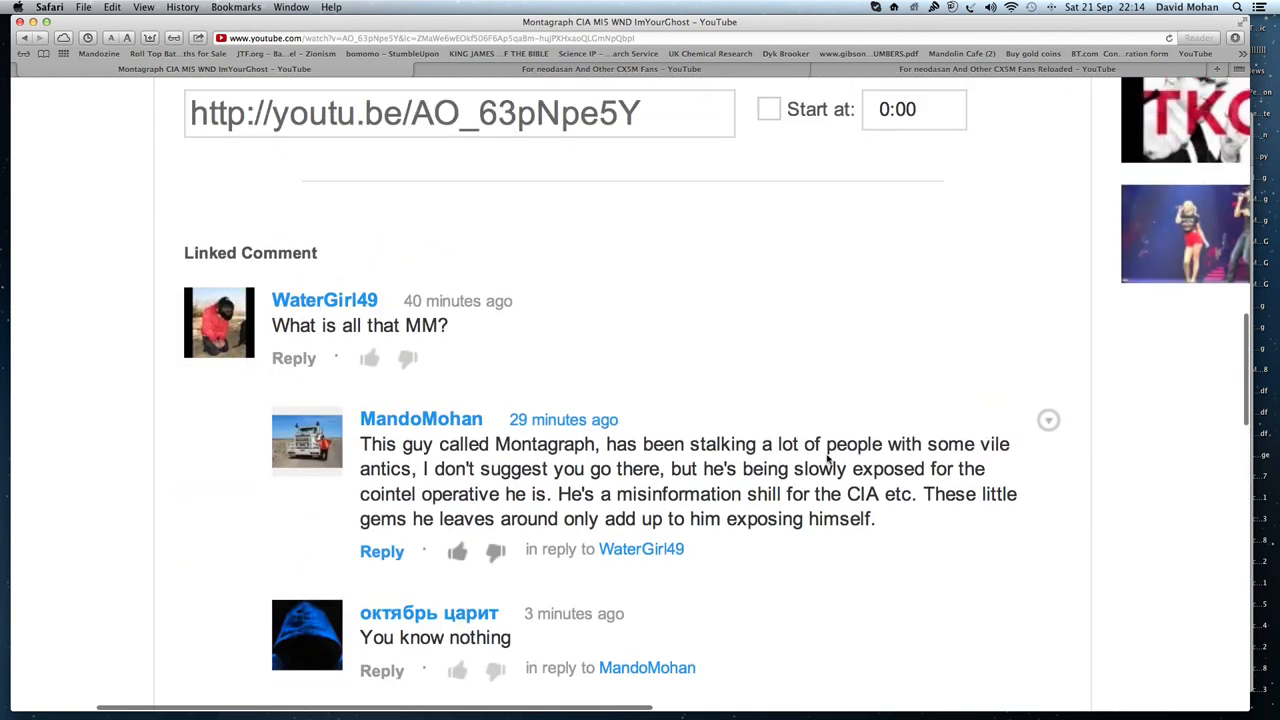
{"action": "scroll", "scroll_direction": "down", "scroll_amount": 3}
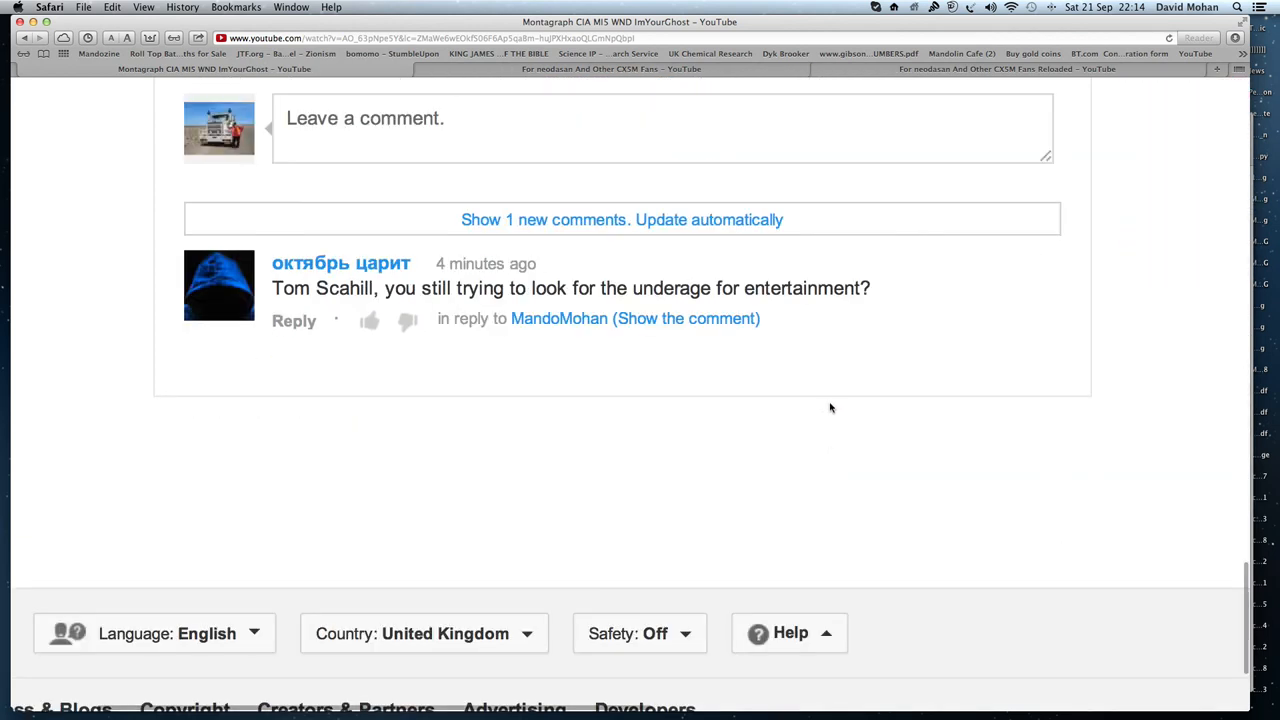
{"action": "mouse_move", "coordinate": [808, 338]}
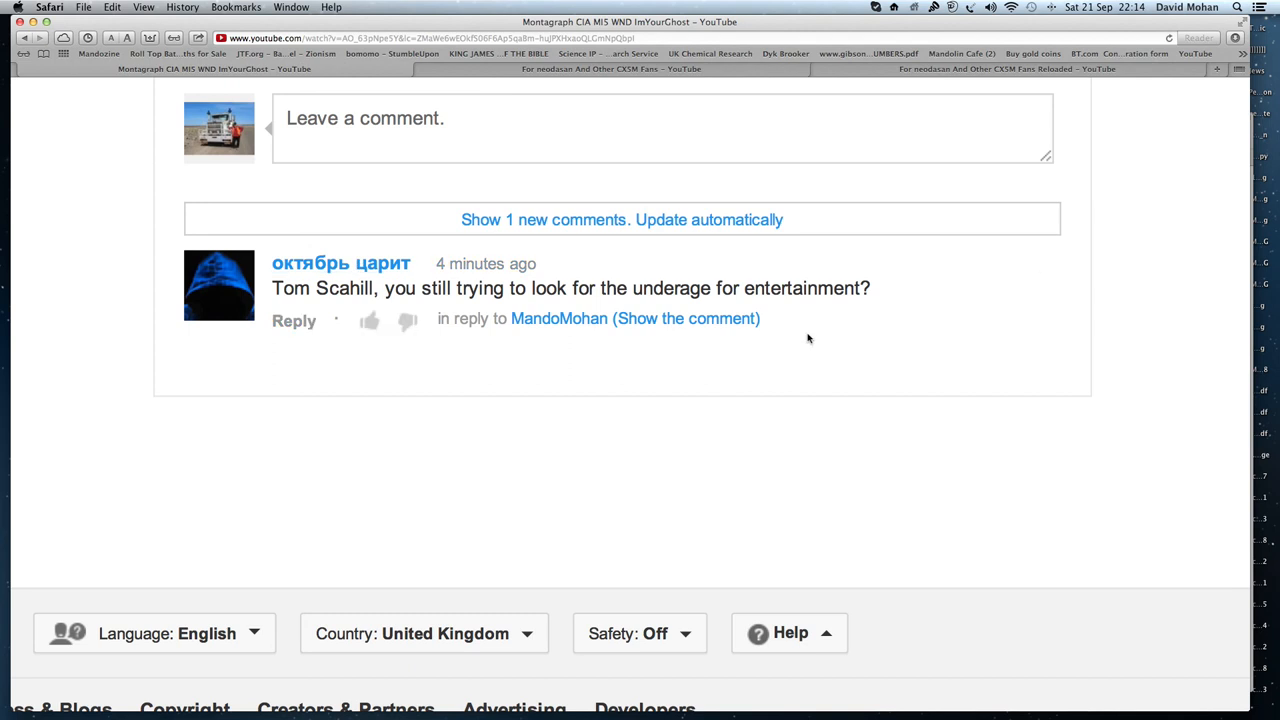
{"action": "mouse_move", "coordinate": [420, 364]}
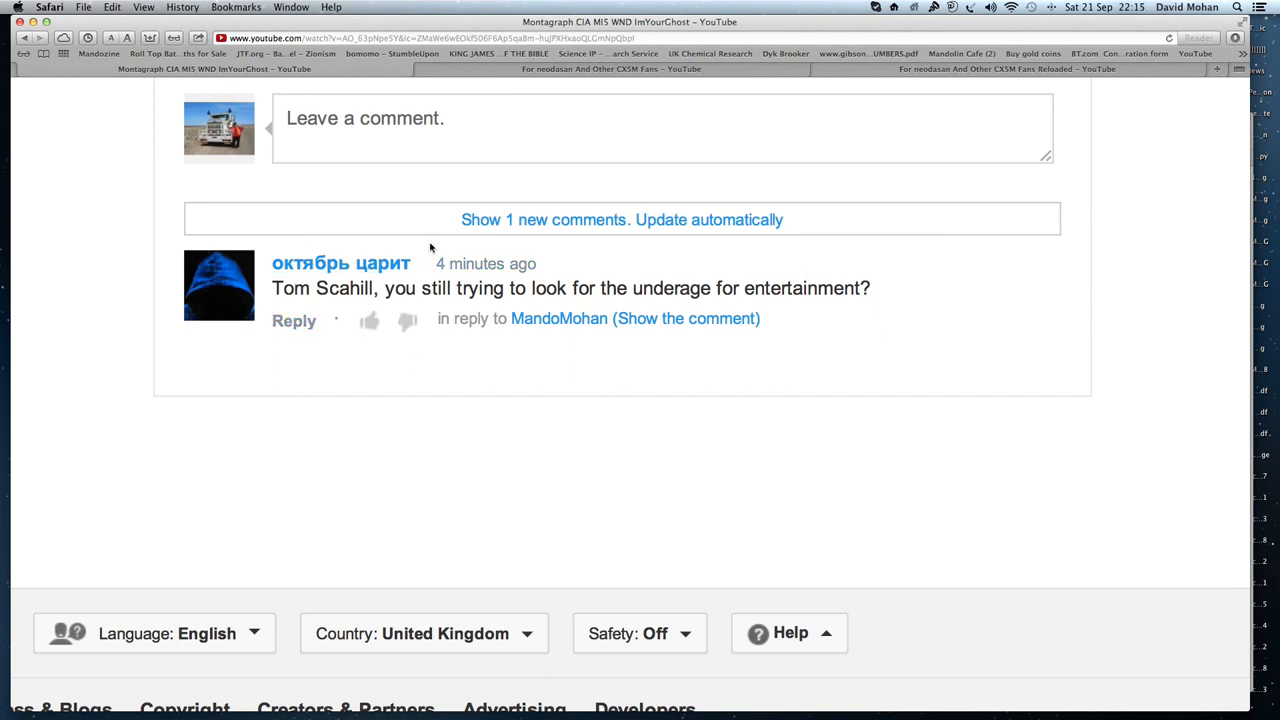
{"action": "mouse_move", "coordinate": [920, 368]}
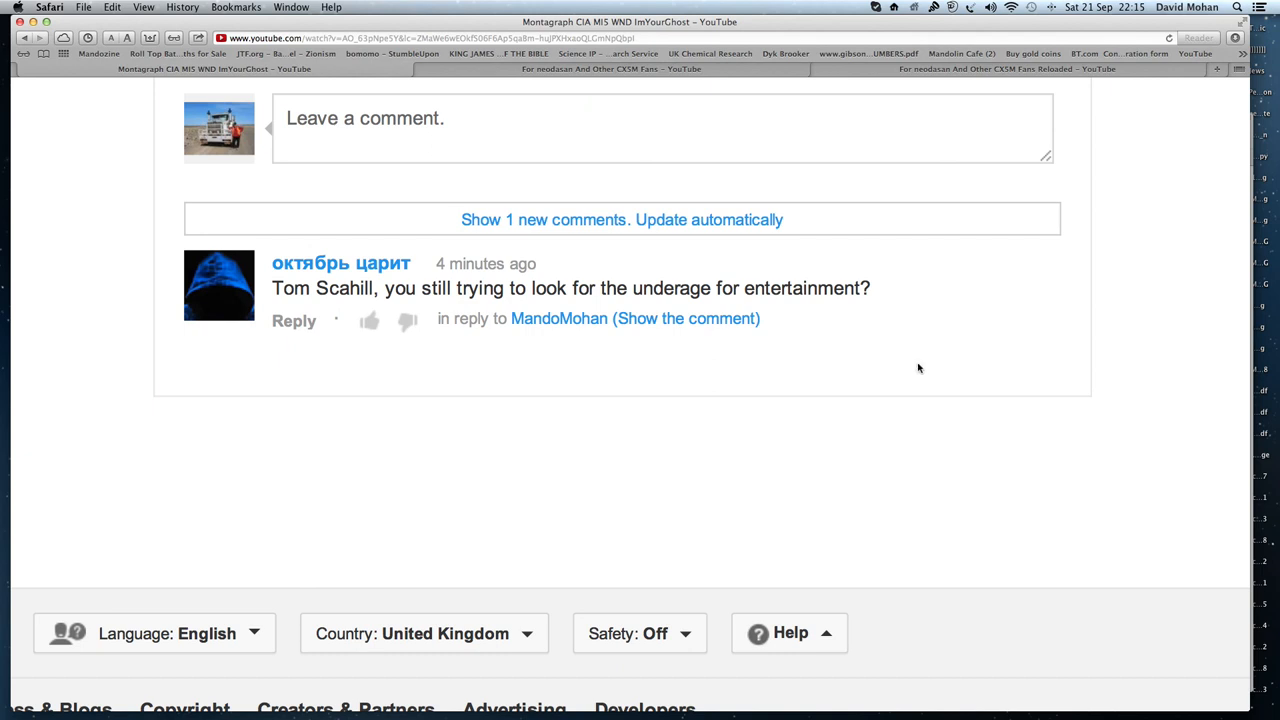
{"action": "mouse_move", "coordinate": [166, 248]}
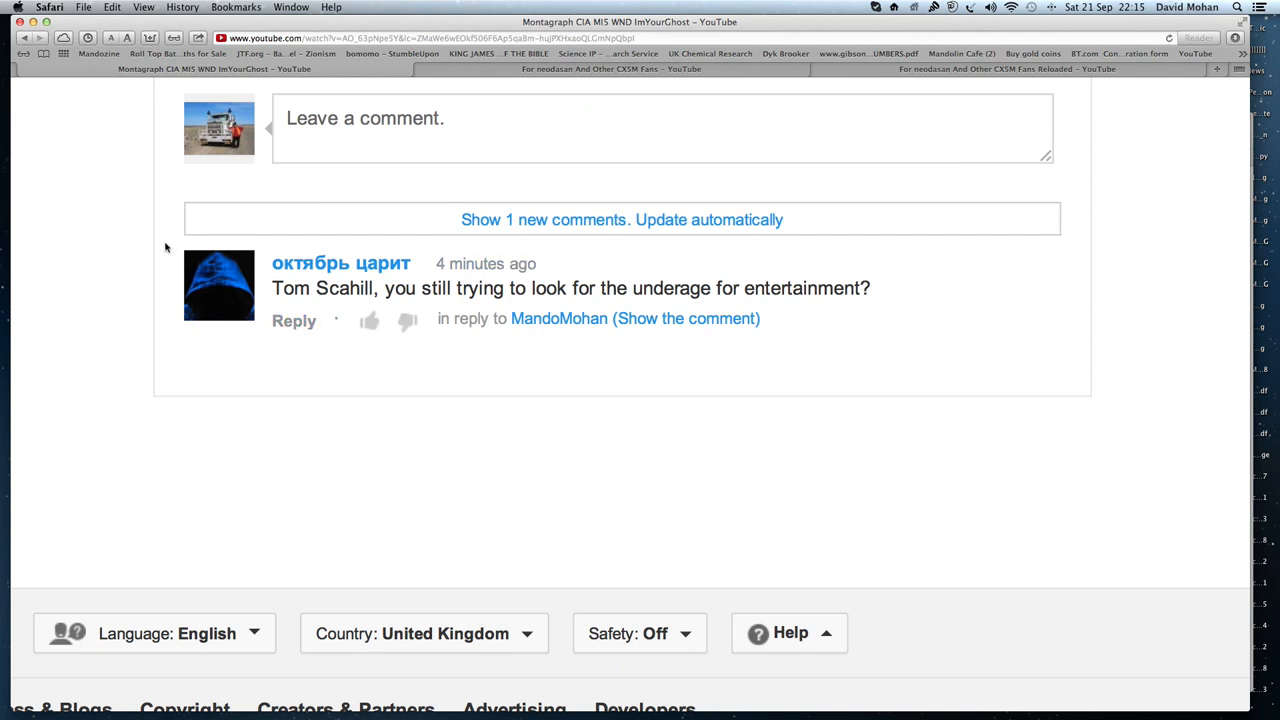